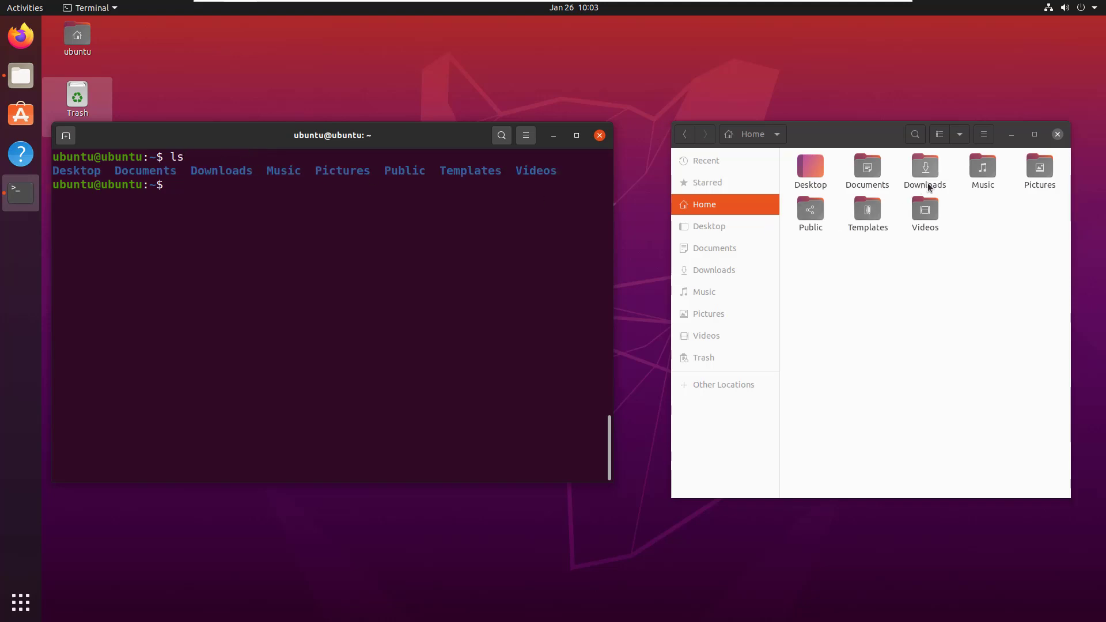
Step: Create a scripts folder in the home directory with mkdir scripts
click(1039, 167)
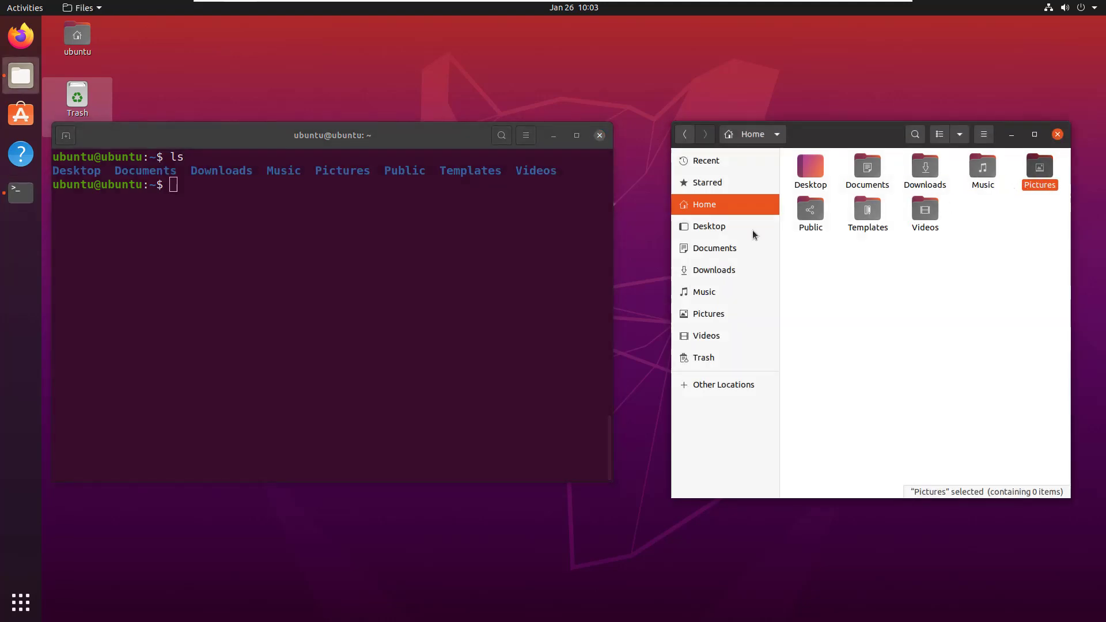
text(m)
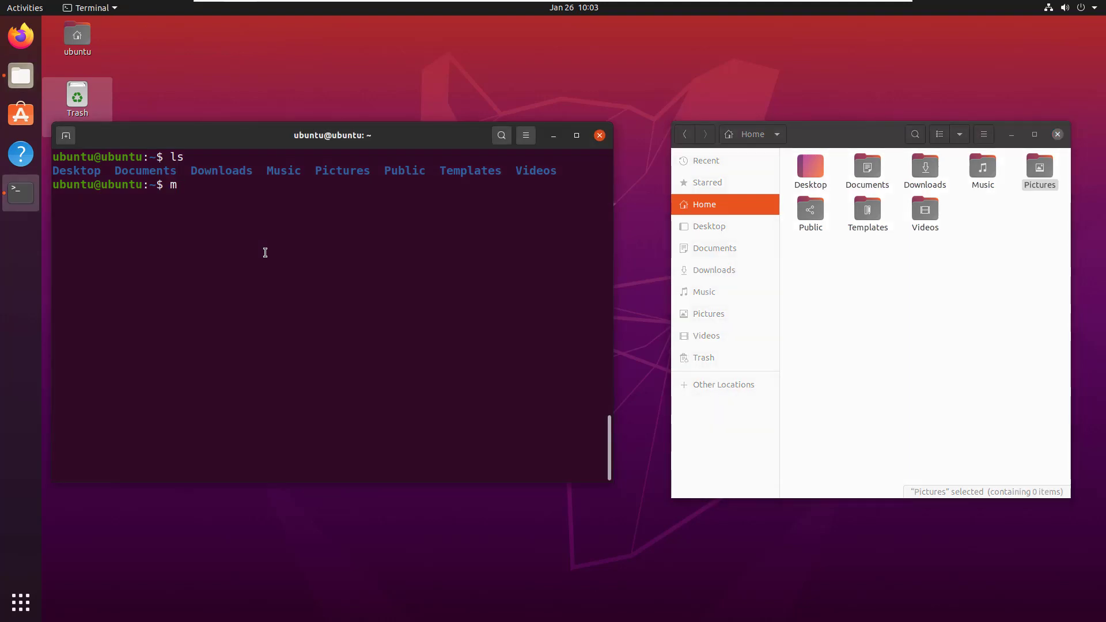
text(kdir scripts)
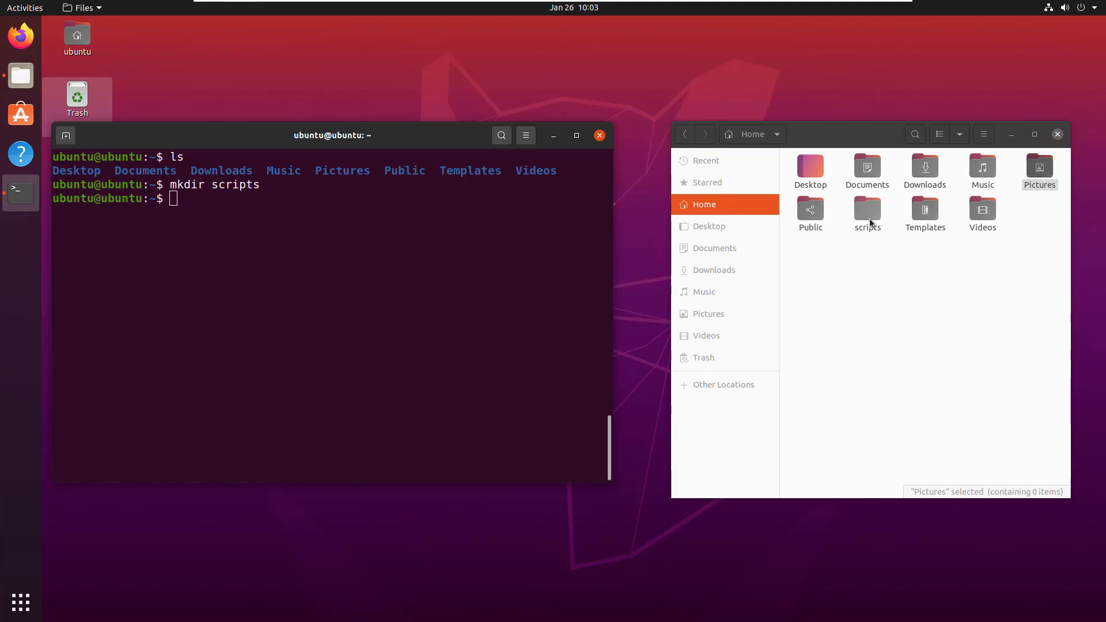
Step: Discard a half-typed touch command and change into the scripts folder
text(touch)
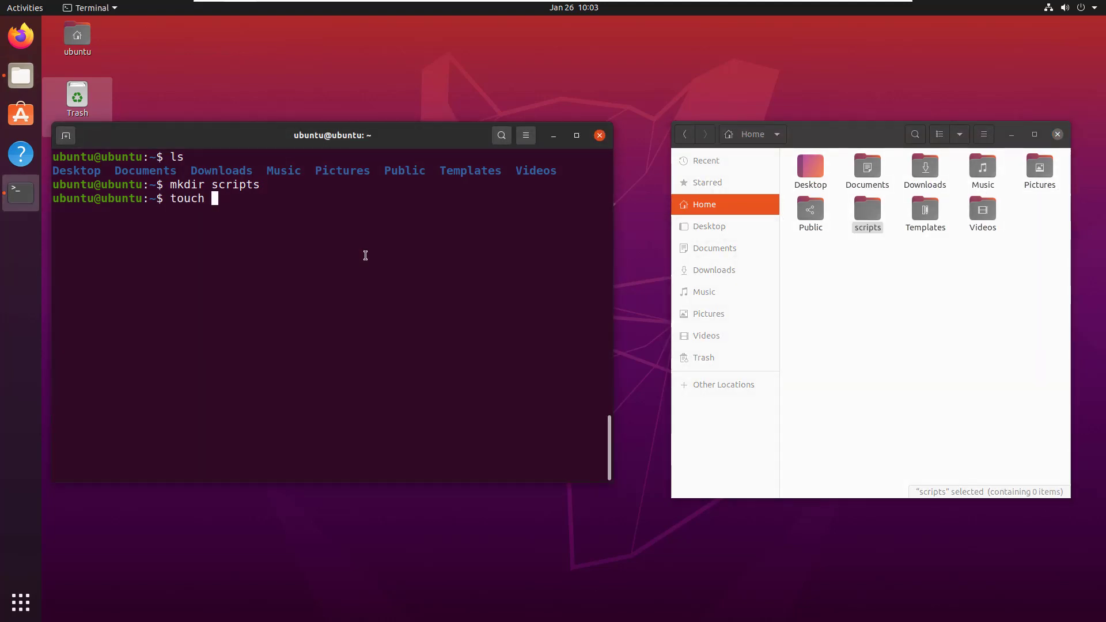
text(sc)
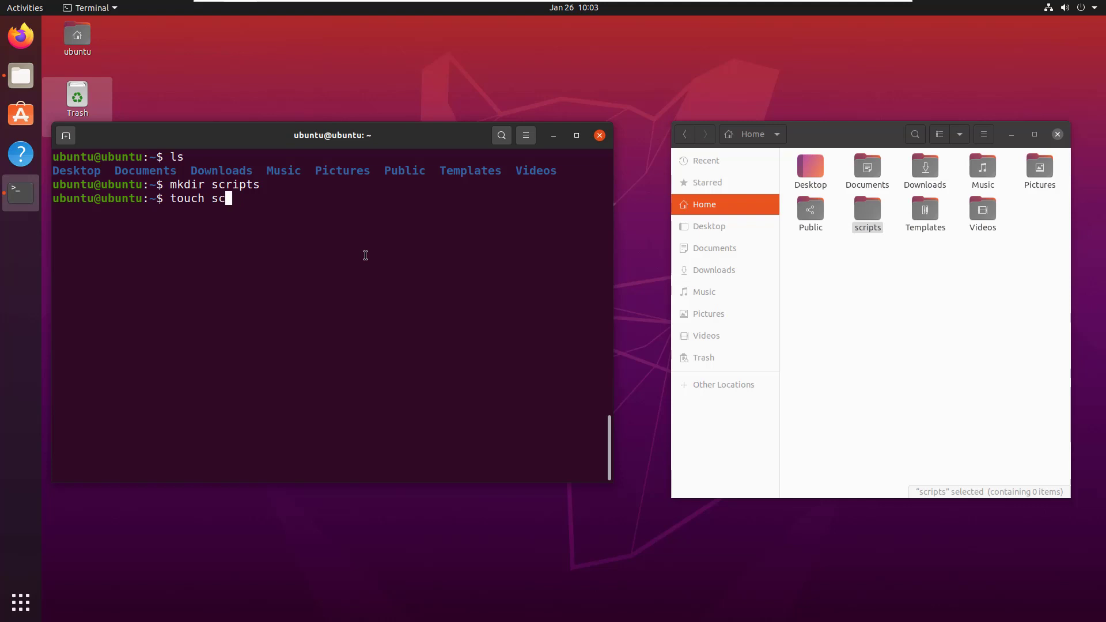
key(ctrl+c)
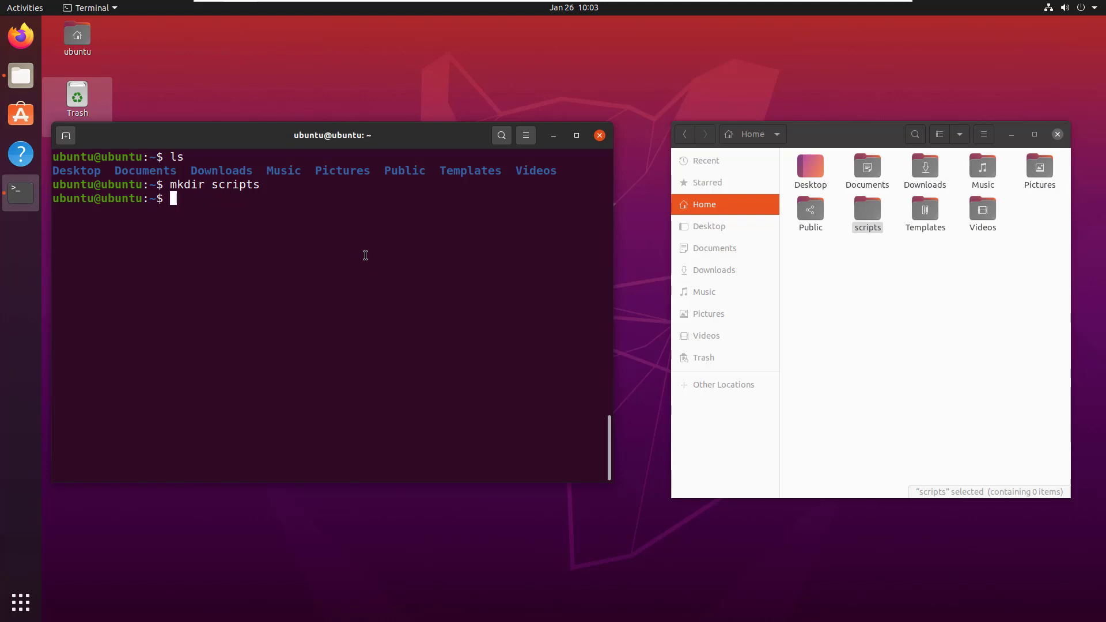
text(cd scripts)
text(ls)
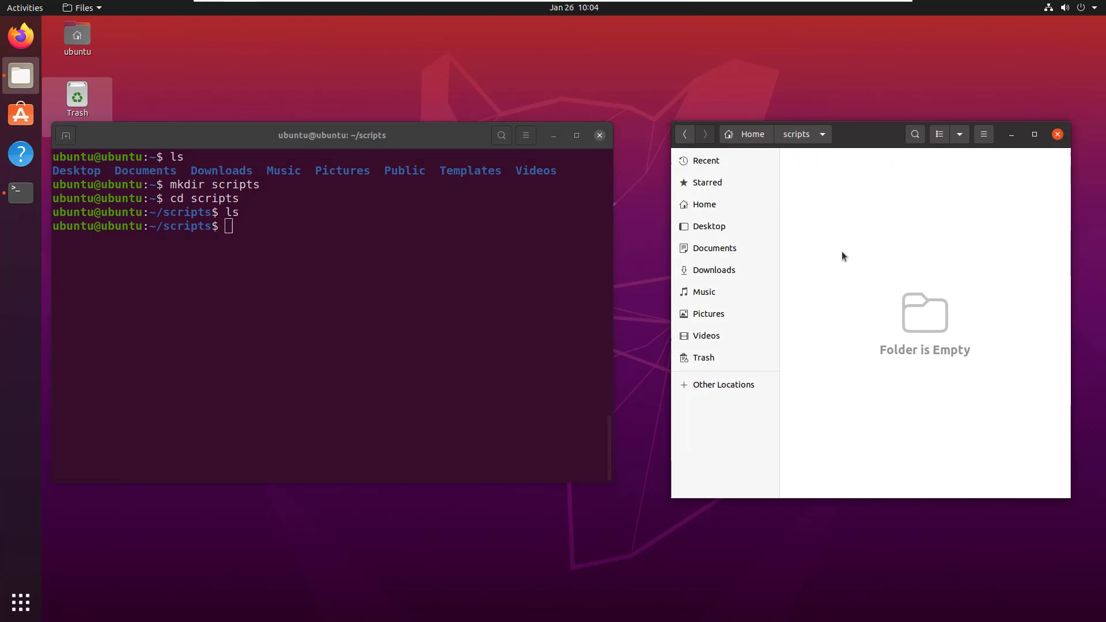
Step: Create script.sh with touch and open it from the file manager
text(touch)
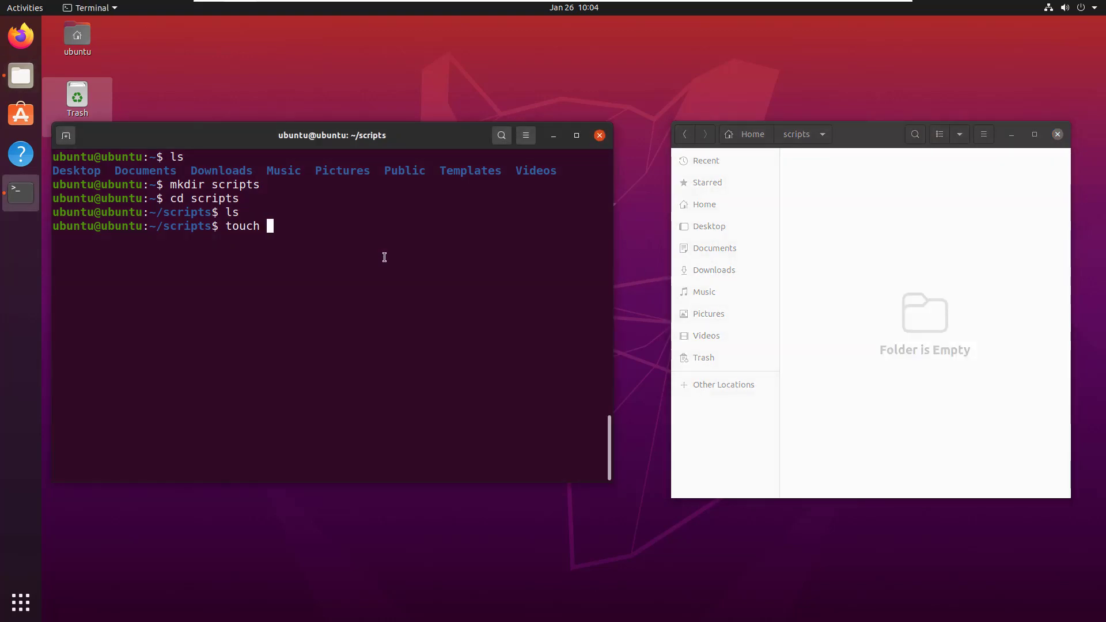
text(script.sh)
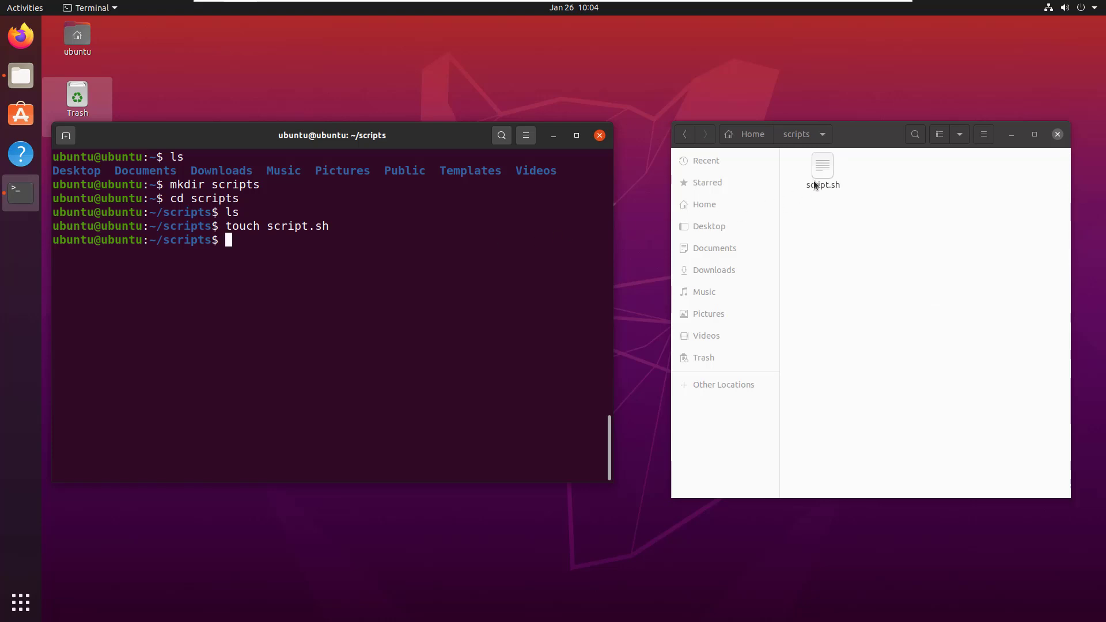
click(822, 166)
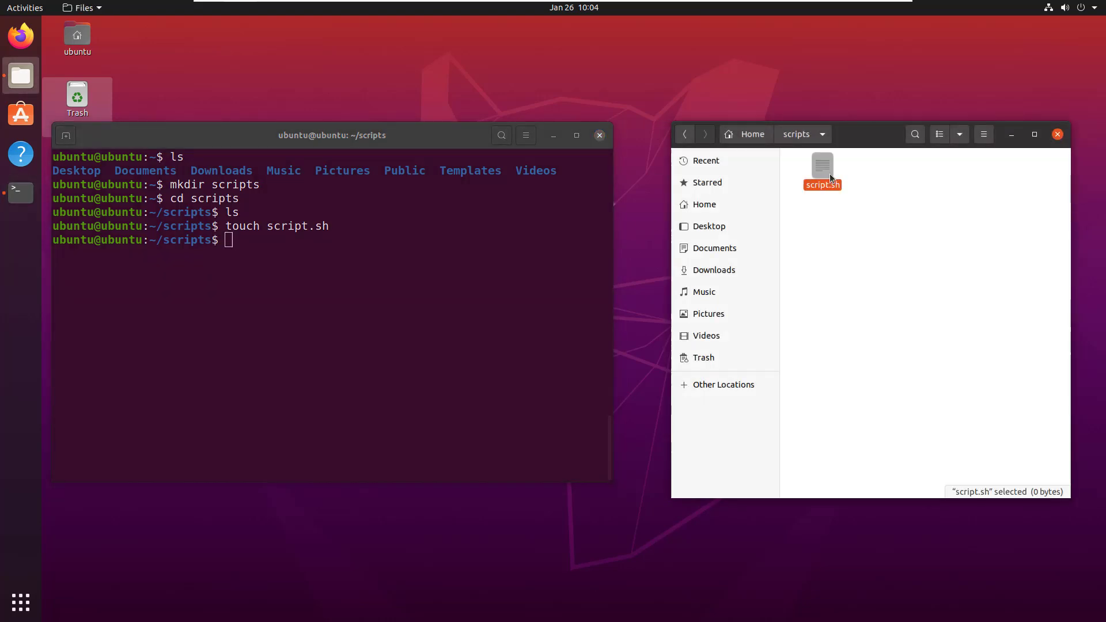
double_click(823, 165)
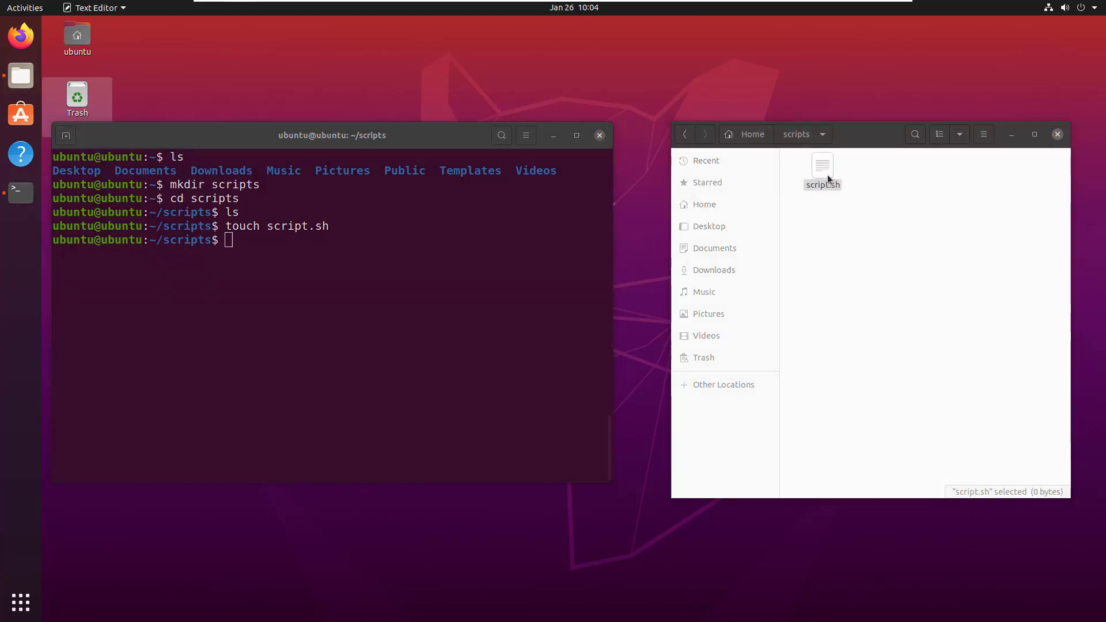
Step: Write 'echo hello-world' into script.sh, save it, and close Text Editor
double_click(823, 166)
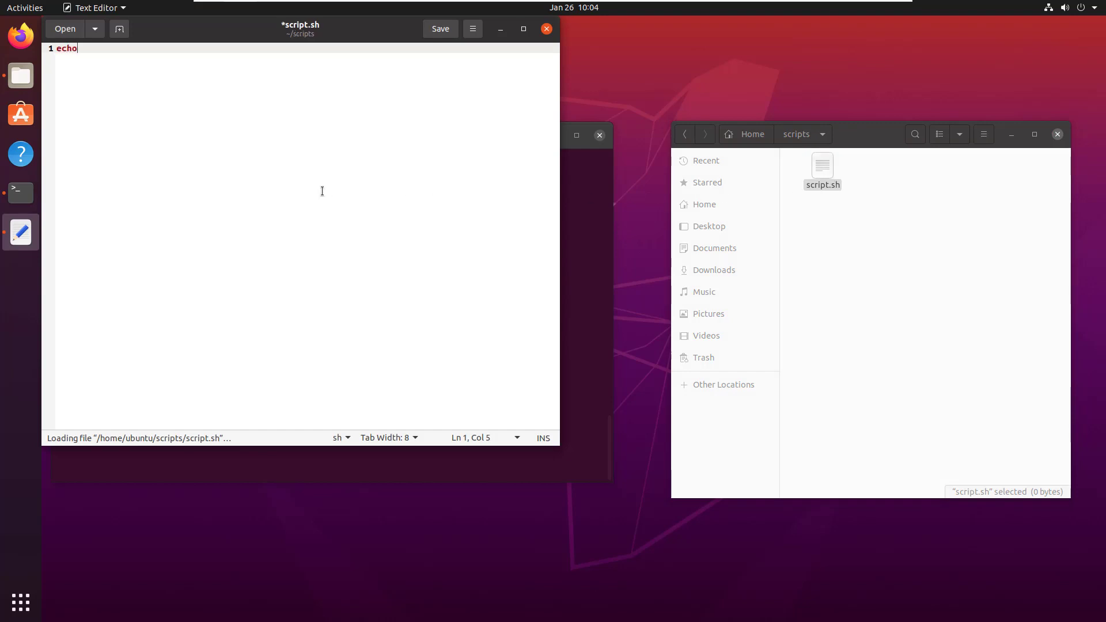
text(hello-)
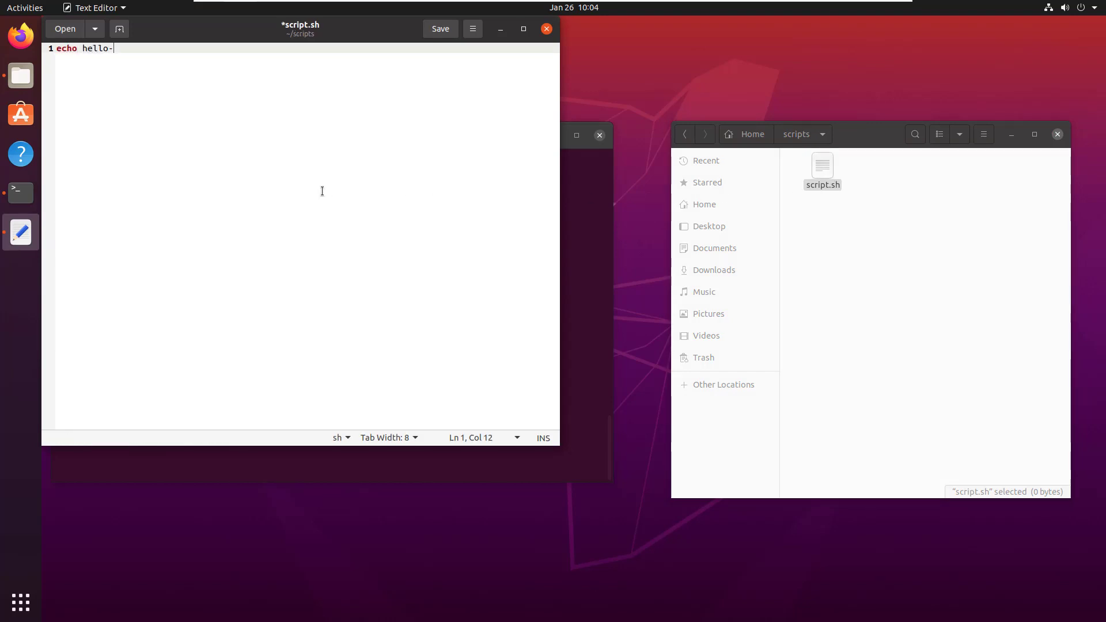
text(world)
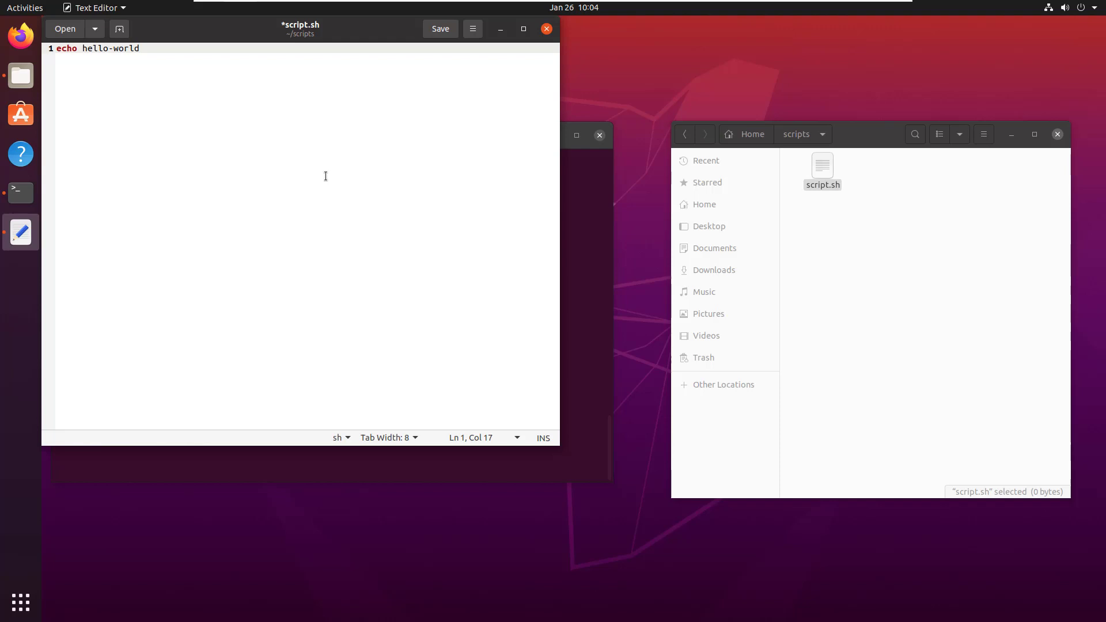
mouse_move(440, 30)
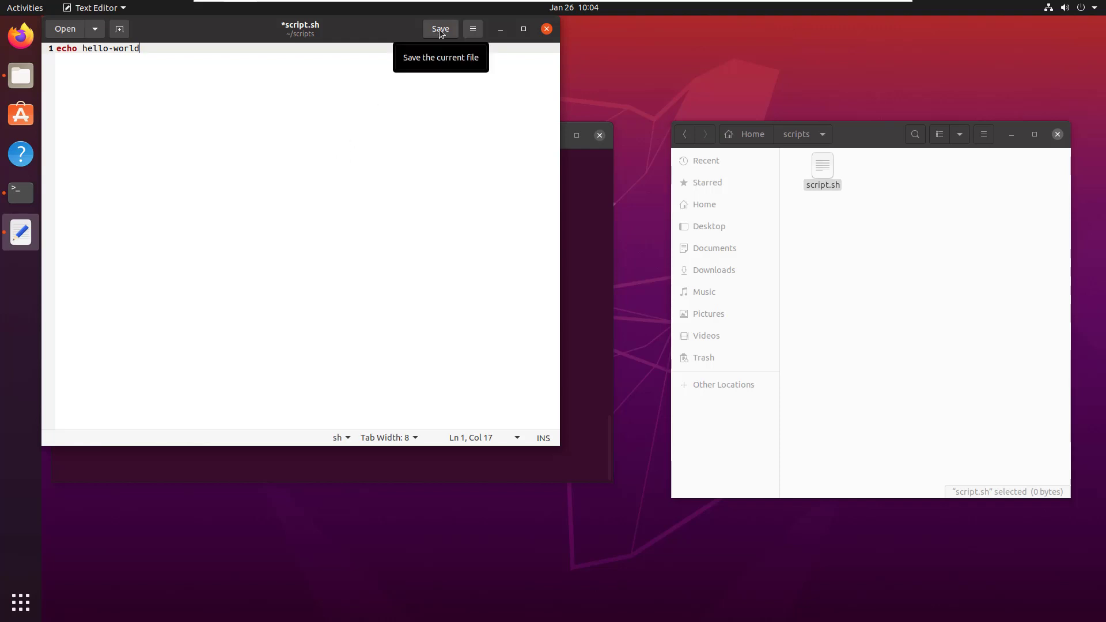
click(440, 29)
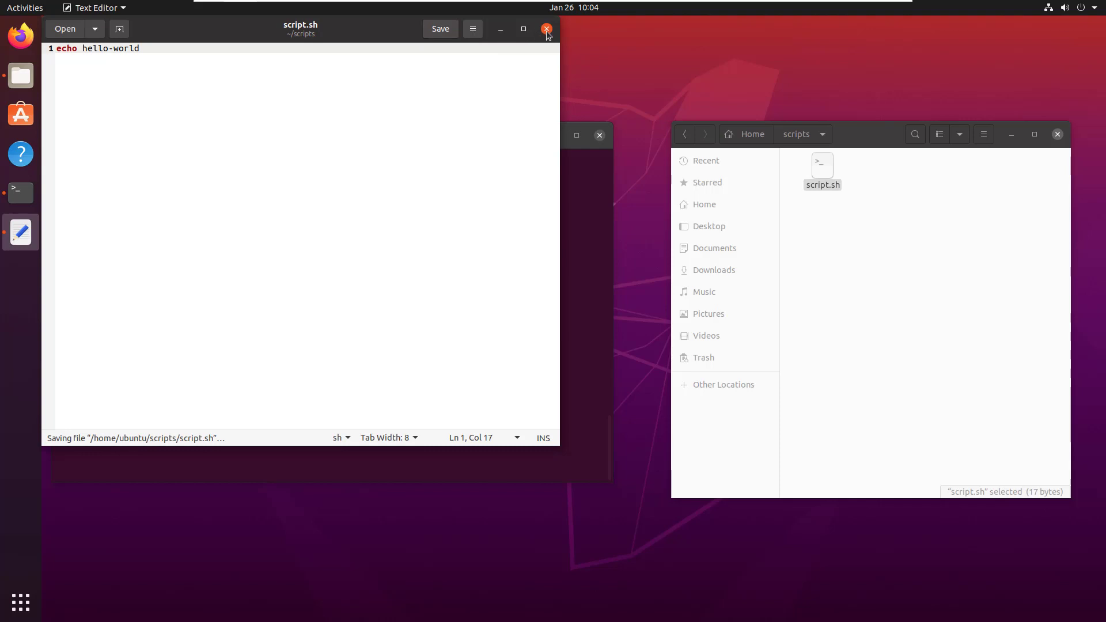
click(545, 28)
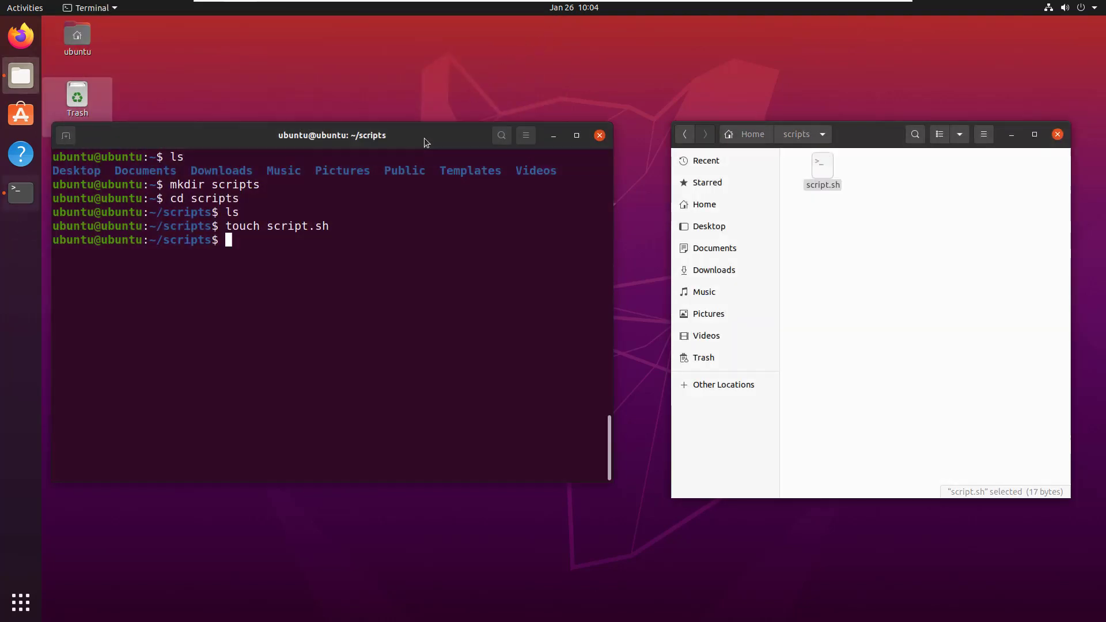
Step: Run script.sh by name, then as ./script.sh, hitting 'command not found' and 'Permission denied'
click(274, 245)
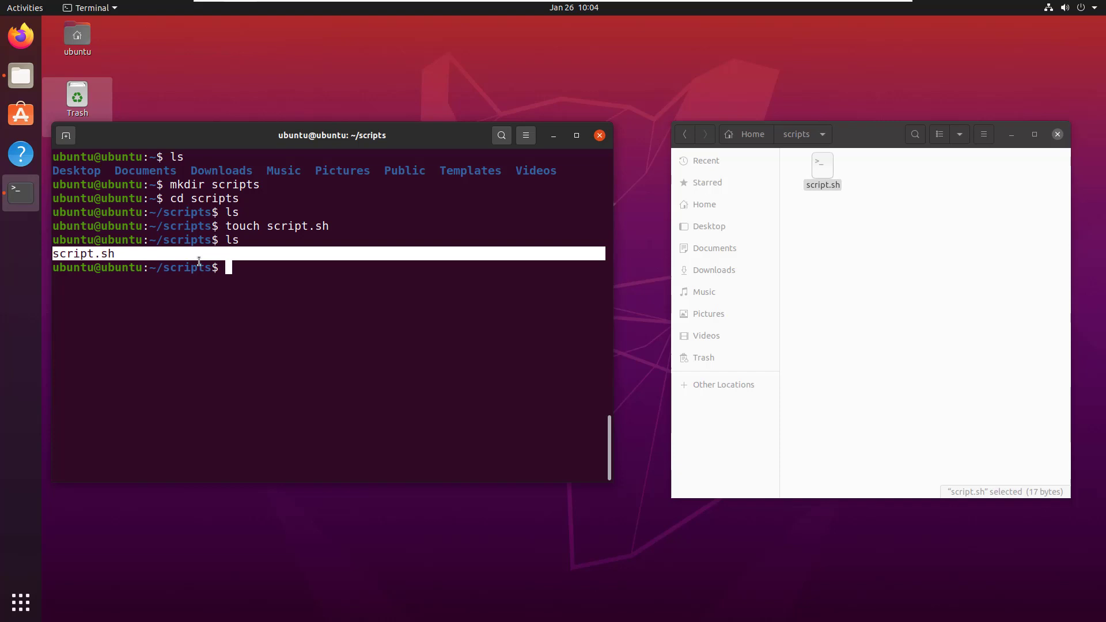
text(script.sh)
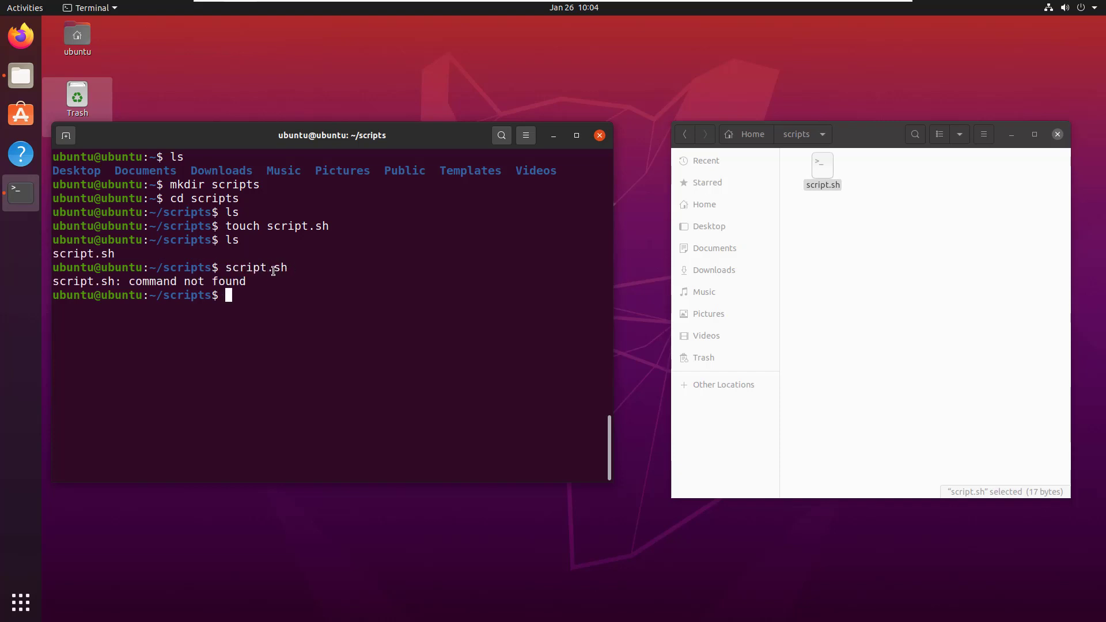
triple_click(144, 281)
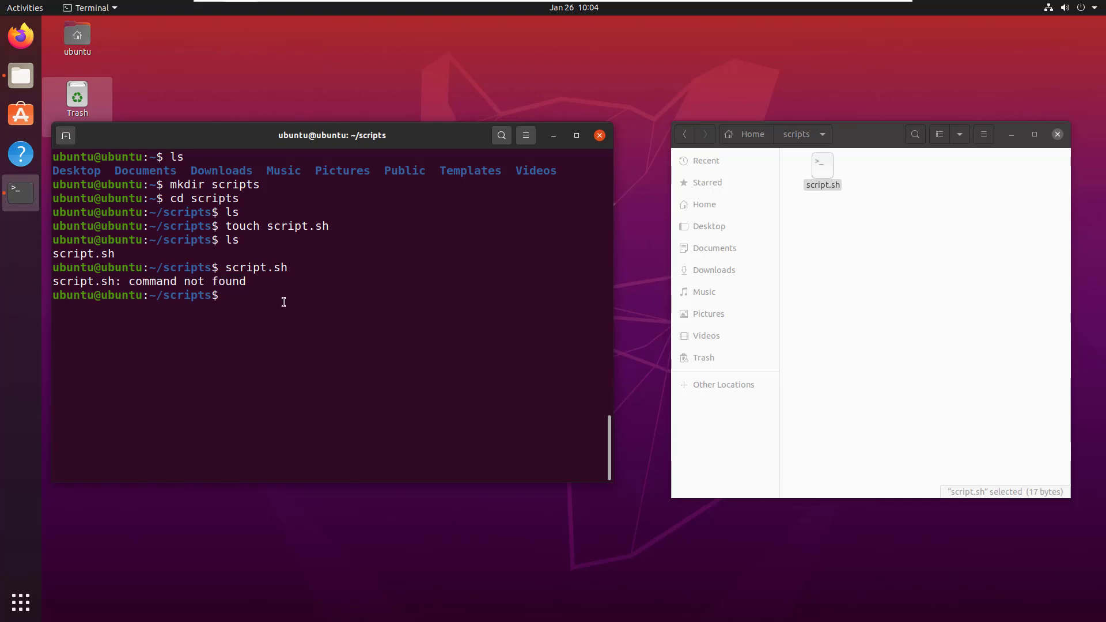
text(.)
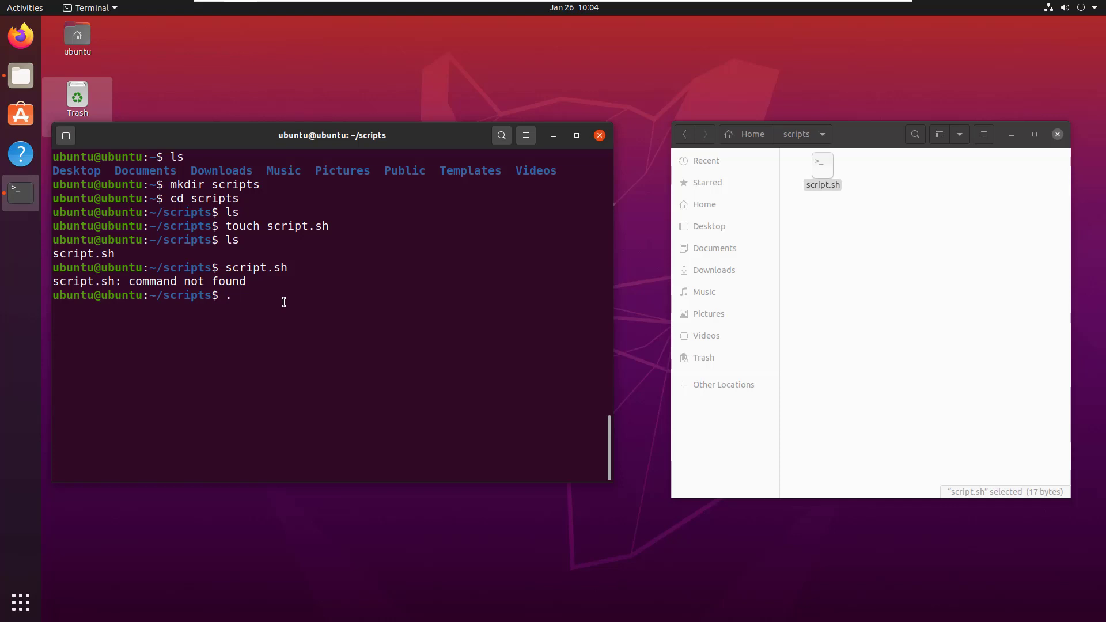
text(/)
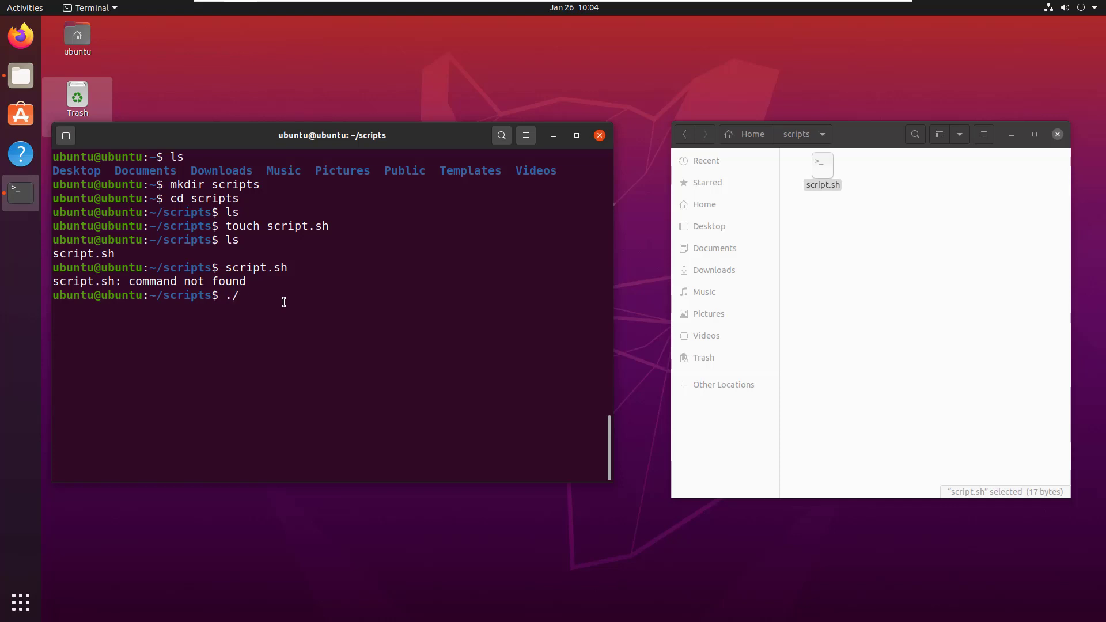
text(script.sh)
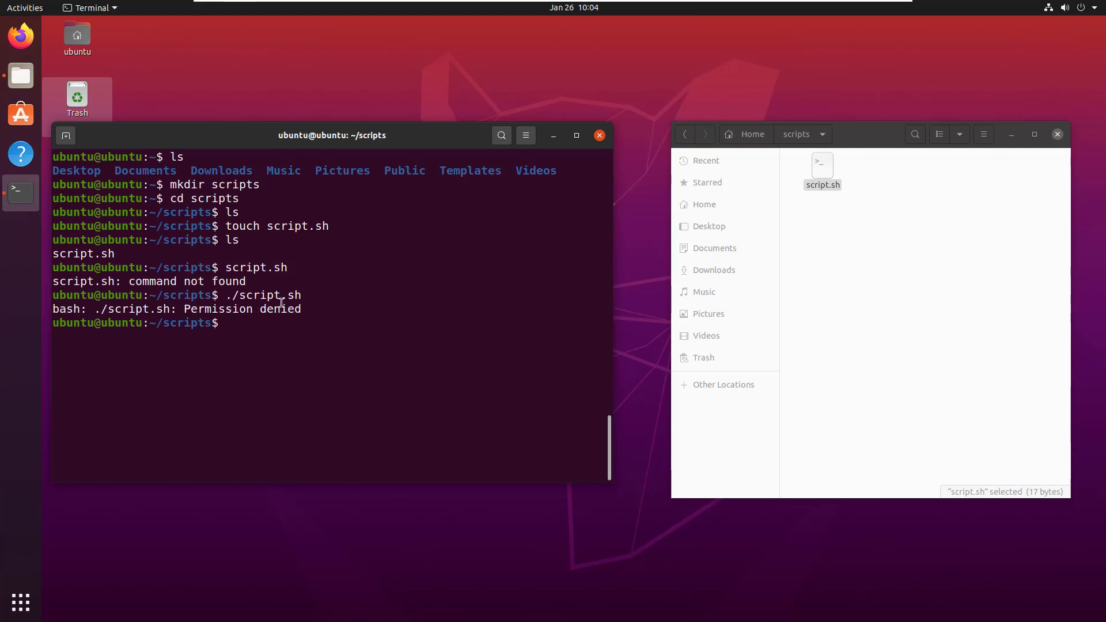
triple_click(236, 309)
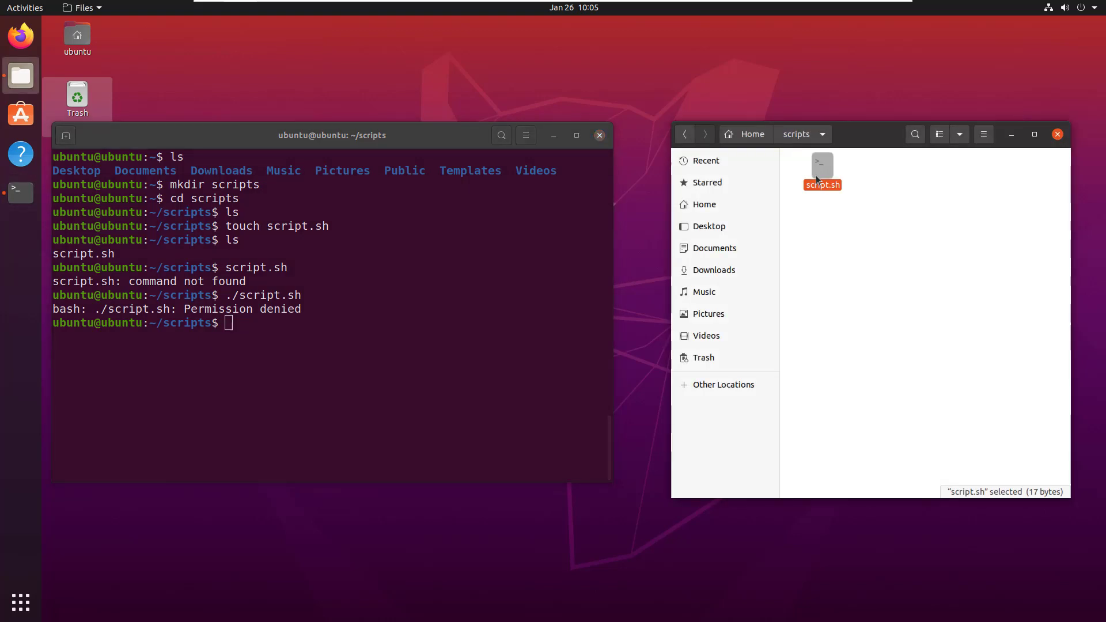
right_click(822, 170)
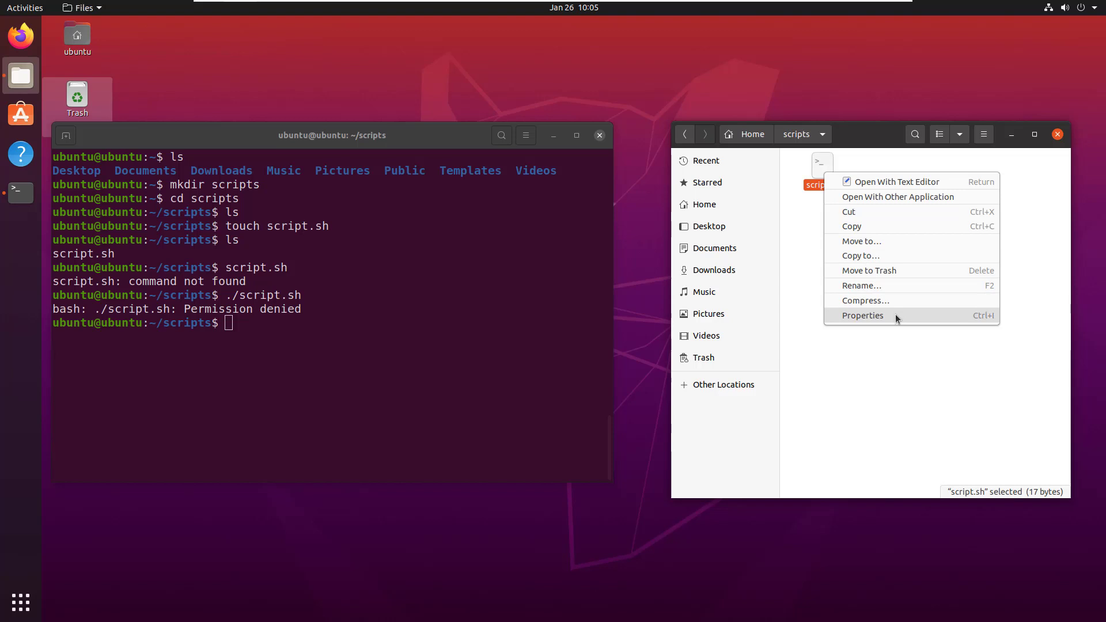
click(862, 316)
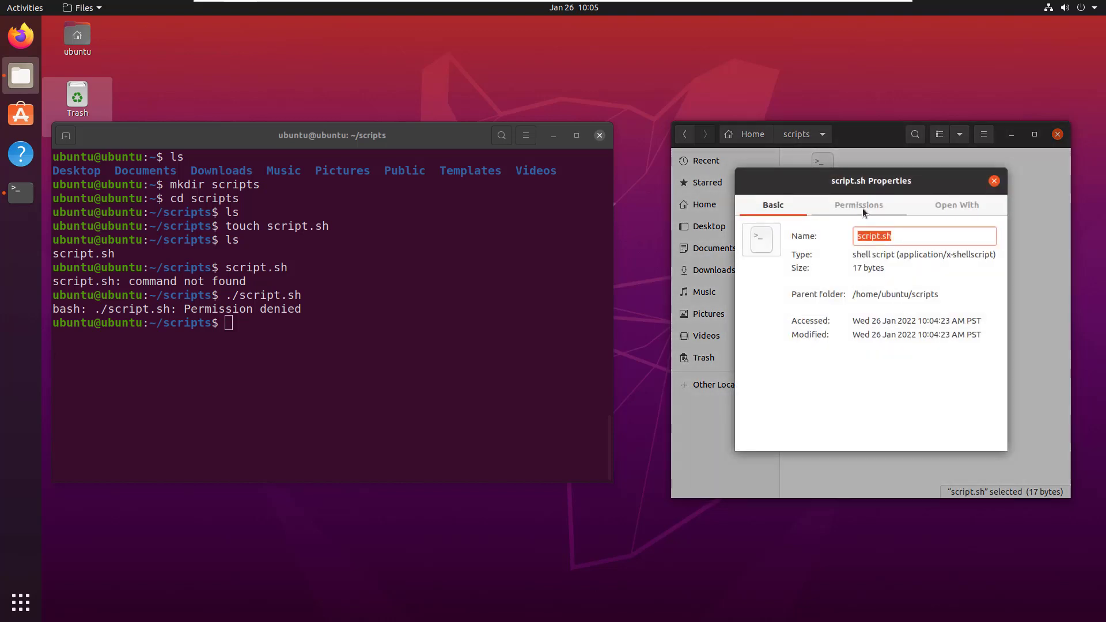
click(858, 205)
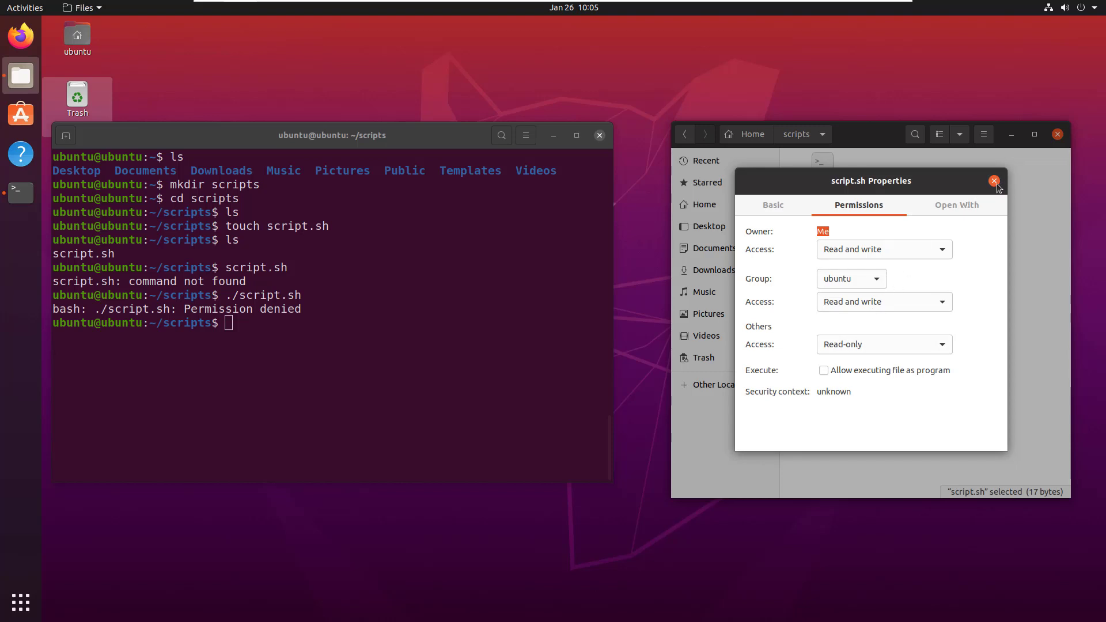
click(993, 180)
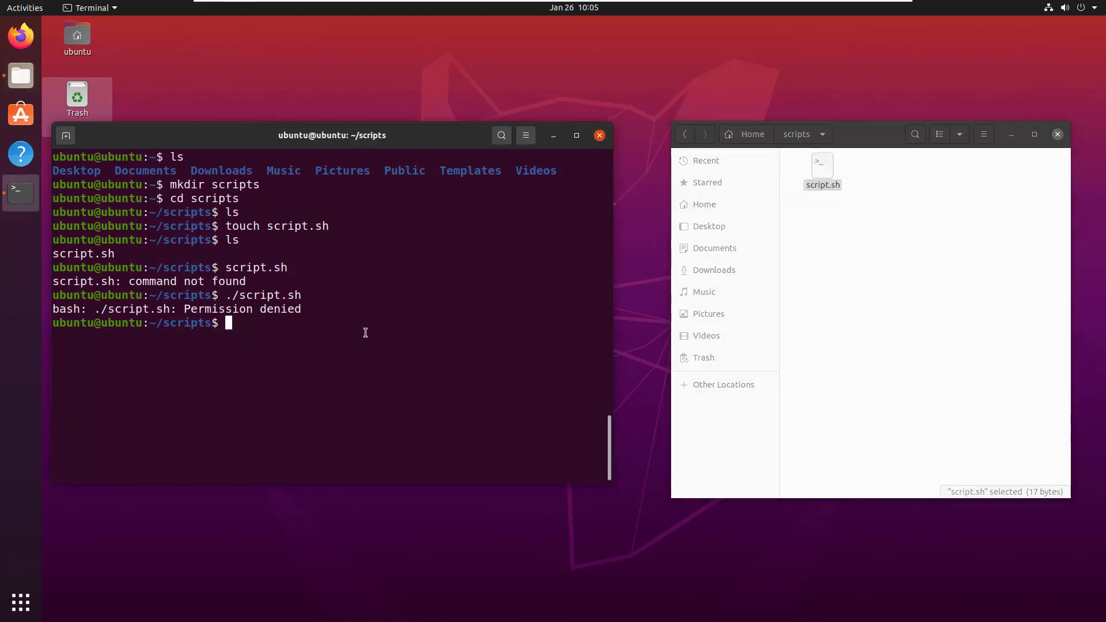
Step: Run chmod -R 777 on the scripts folder so script.sh becomes executable
text(chmod)
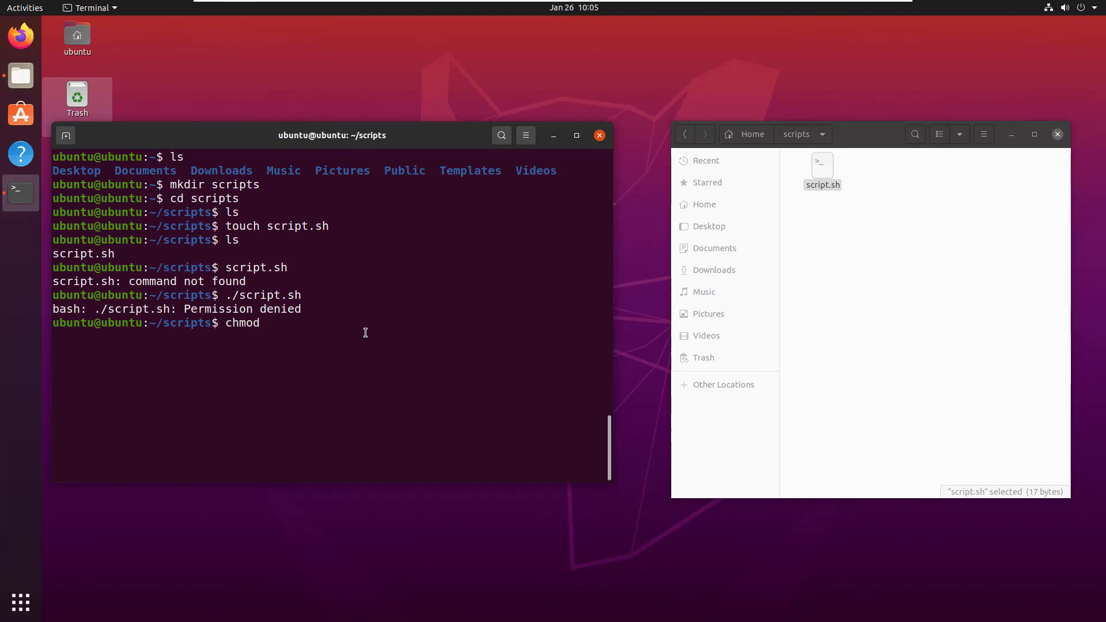
text(-R)
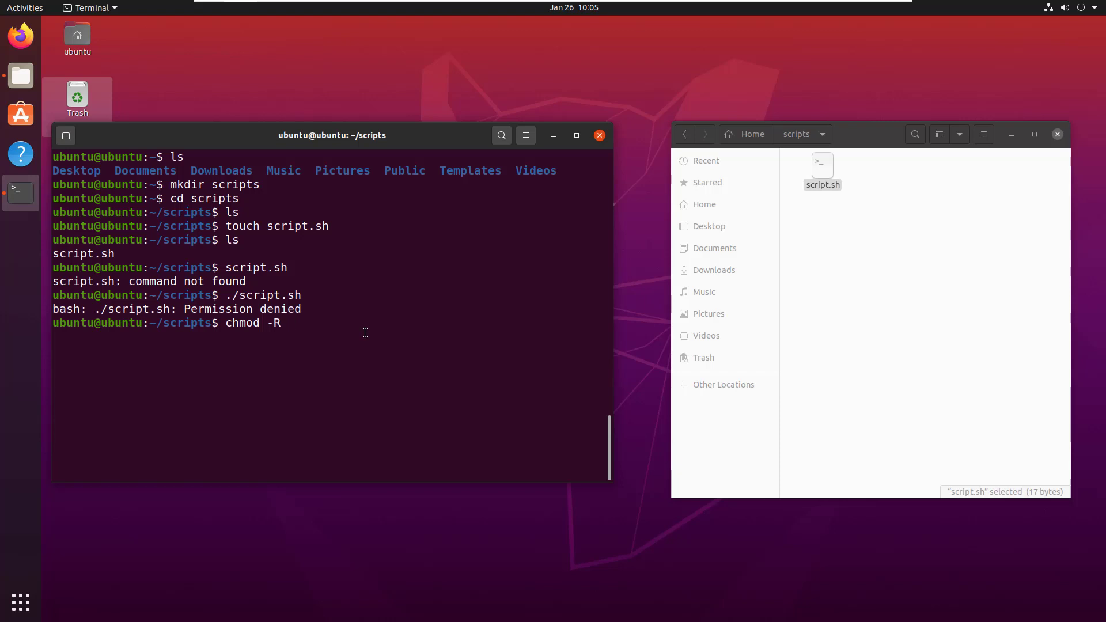
text(777)
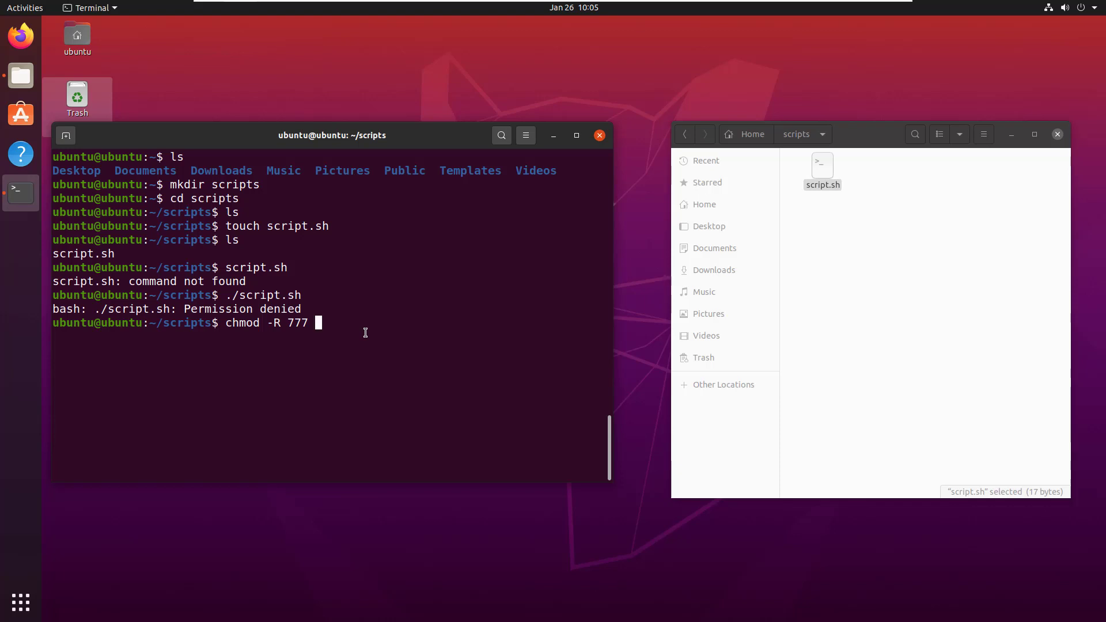
text(scrip)
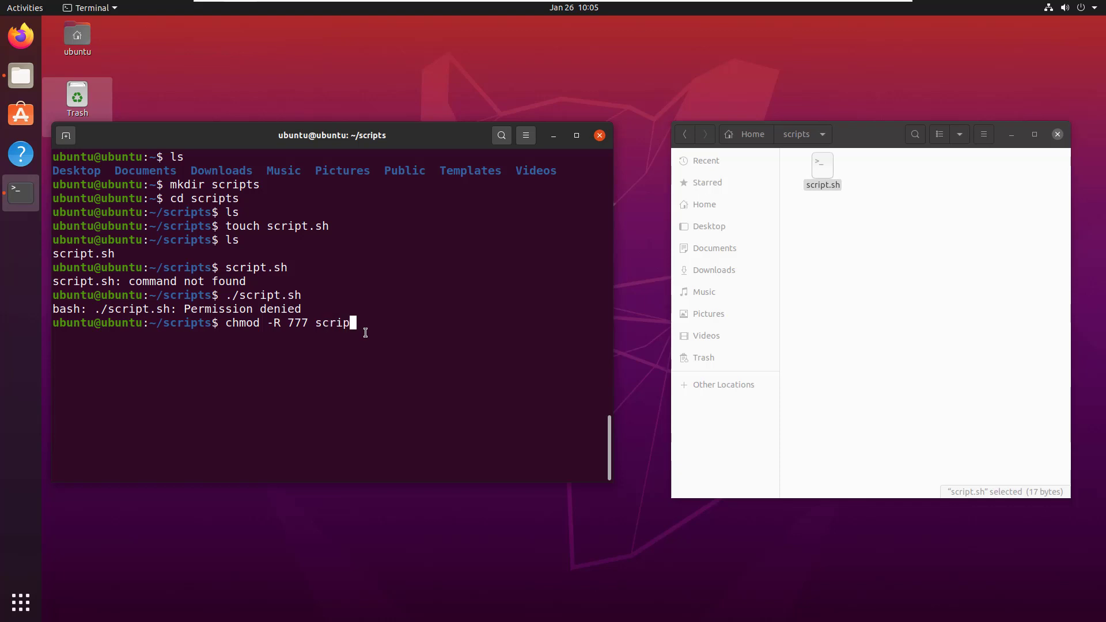
key(BackSpace)
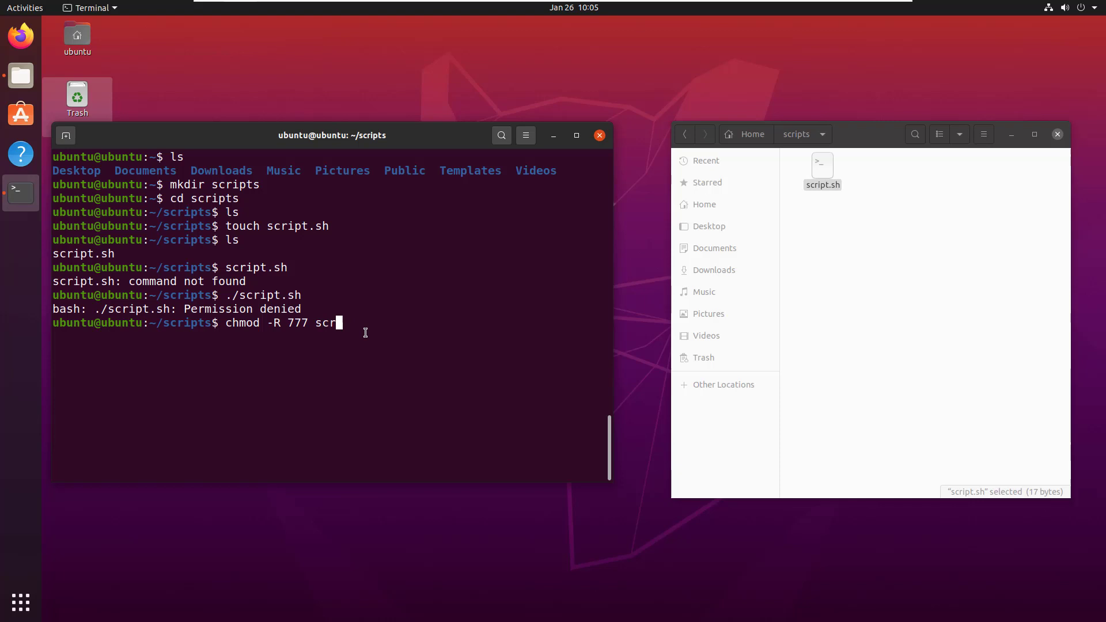
text(.)
key(Return)
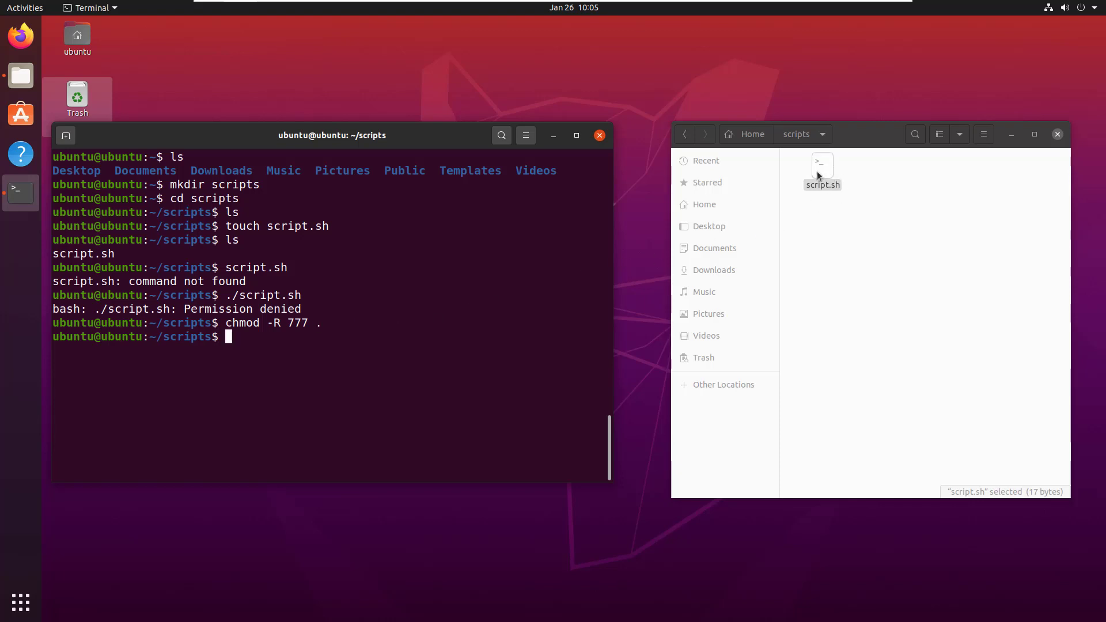
right_click(823, 167)
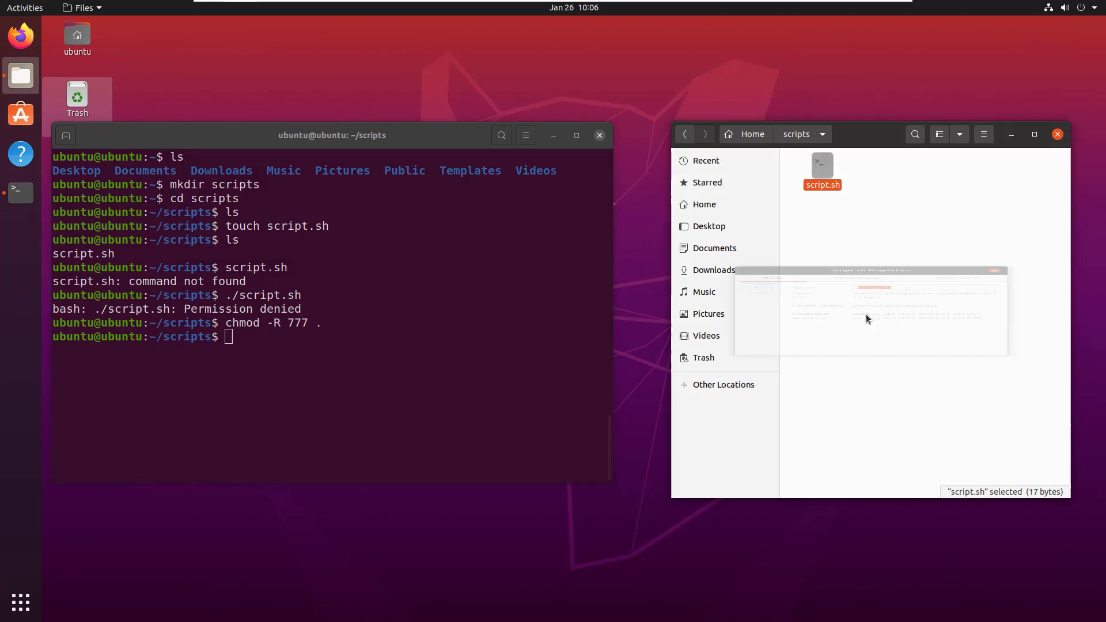
click(858, 205)
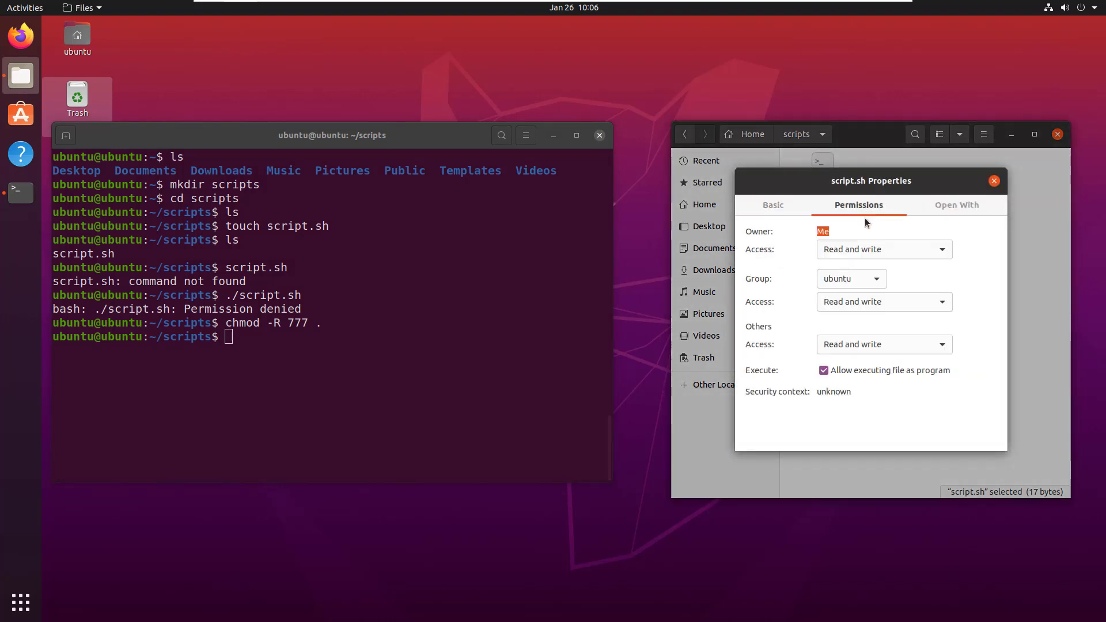
mouse_move(836, 384)
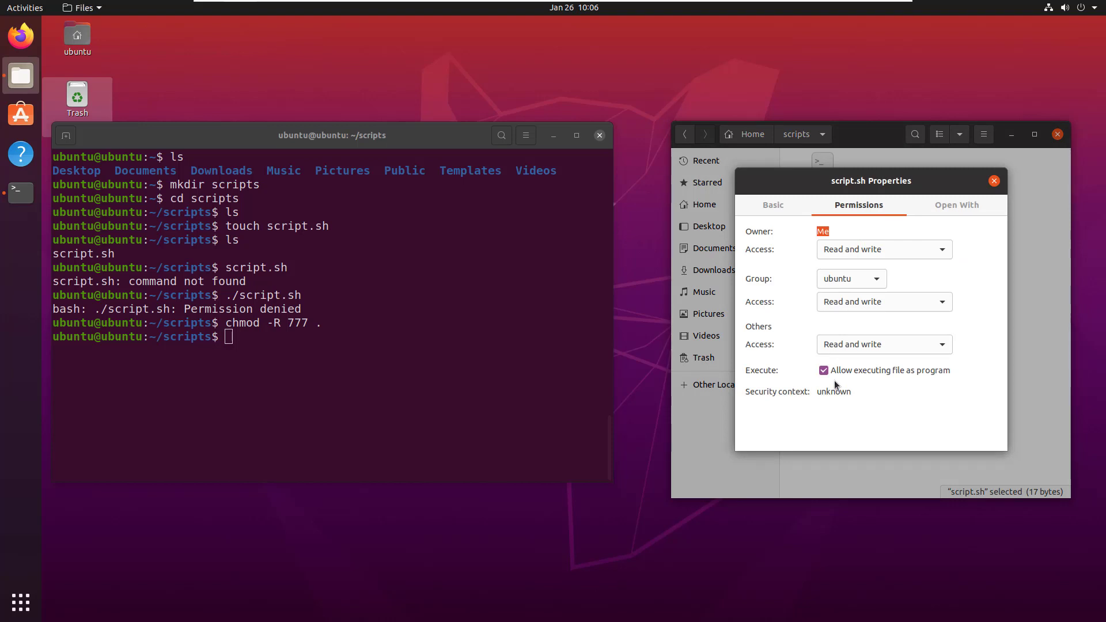
mouse_move(994, 180)
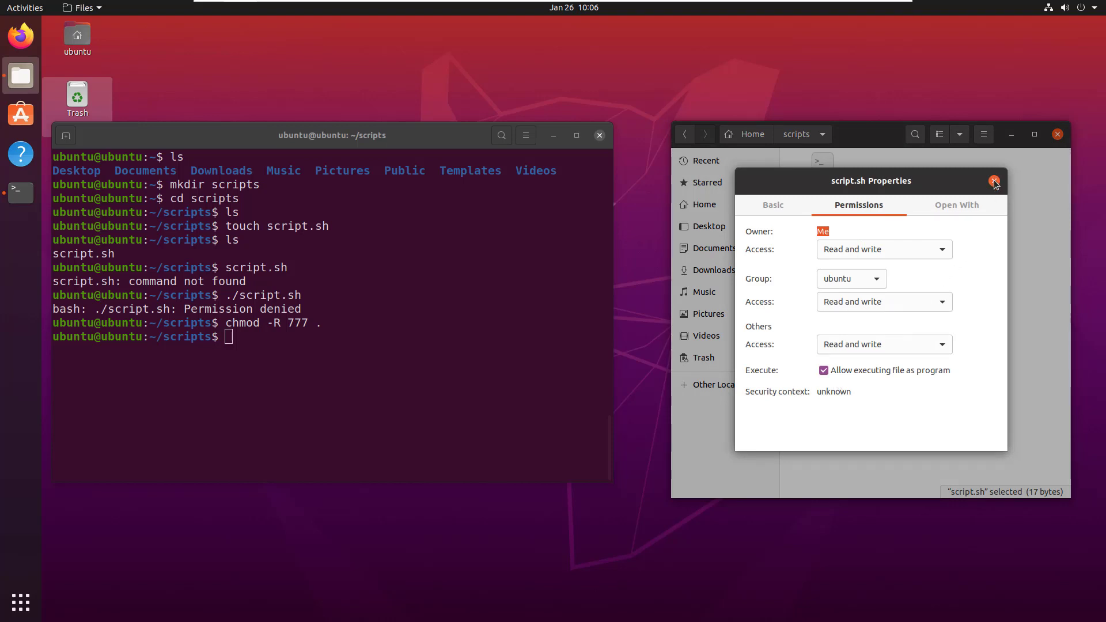
click(994, 181)
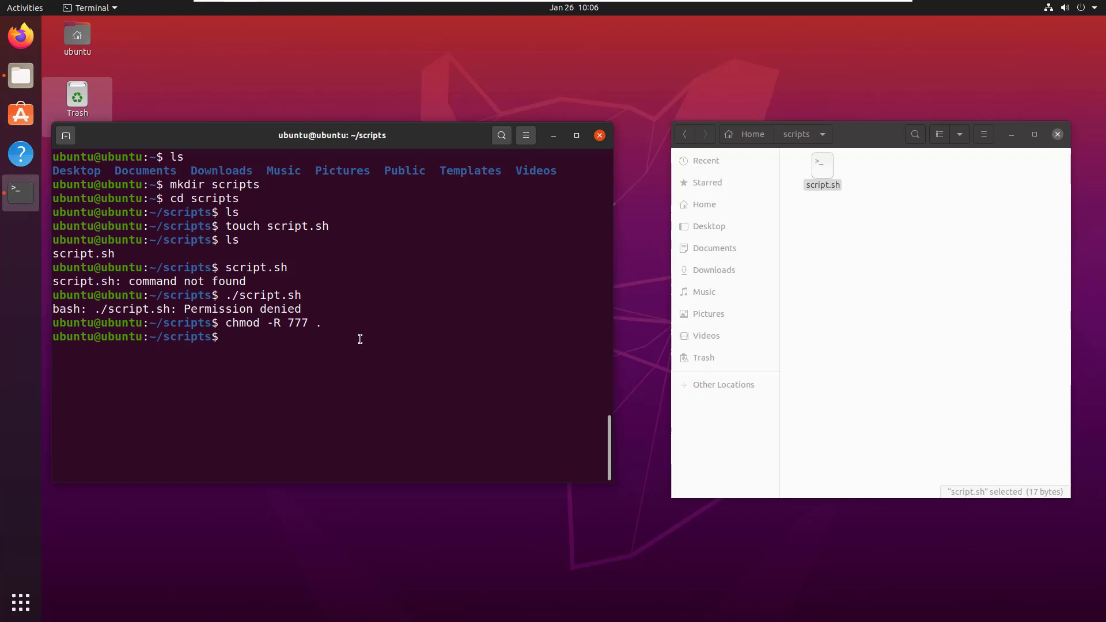
Step: Execute ./script.sh and get 'hello-world' printed
text(.)
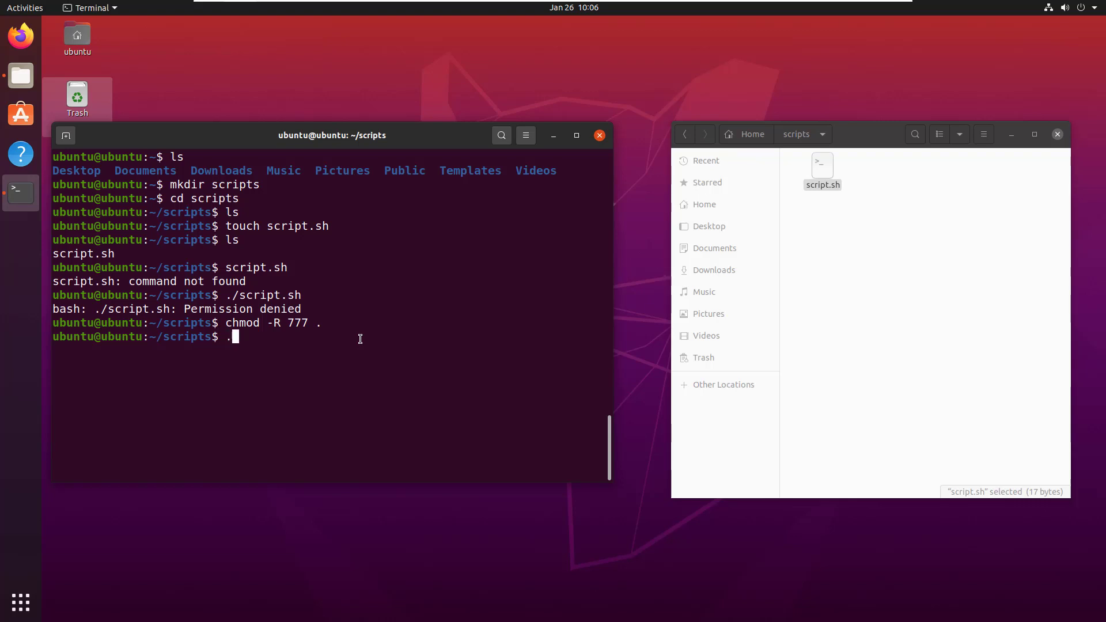
text(/script.sh)
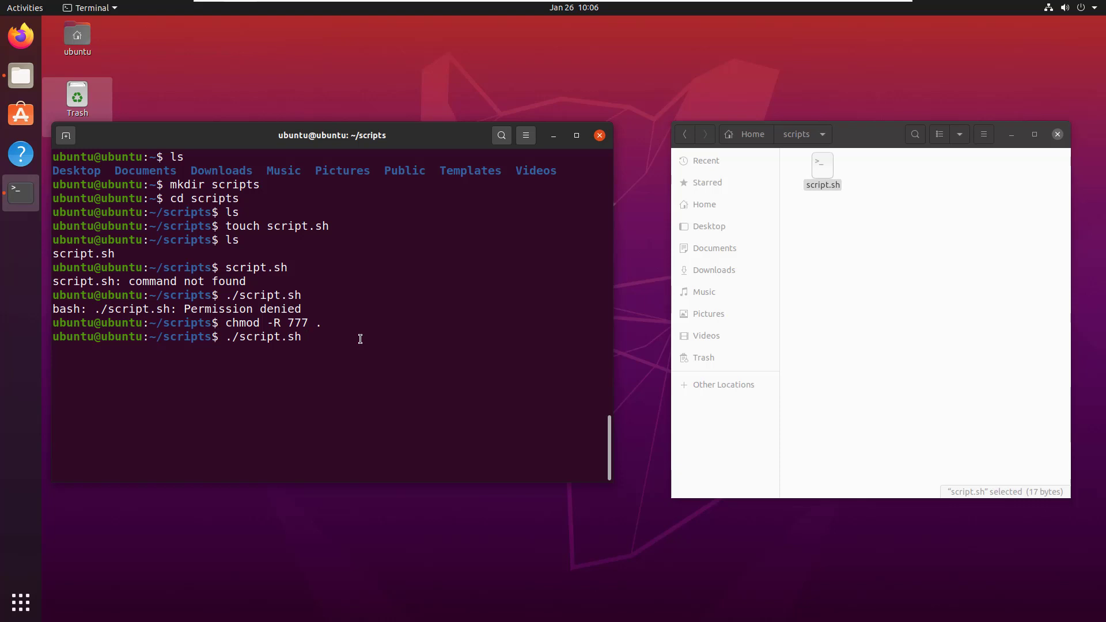
key(Return)
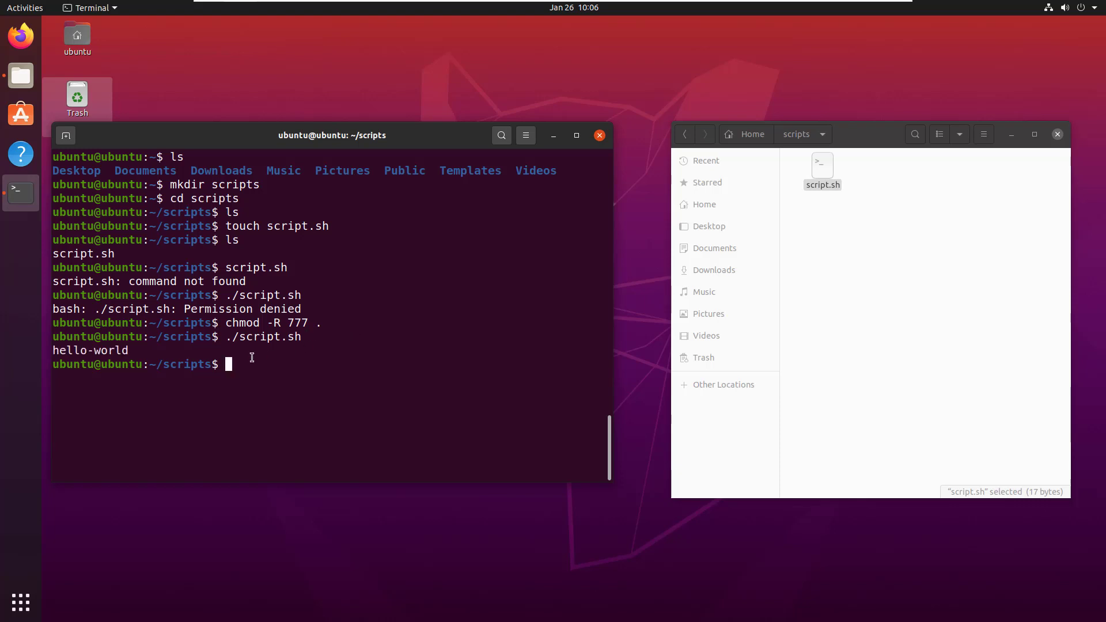